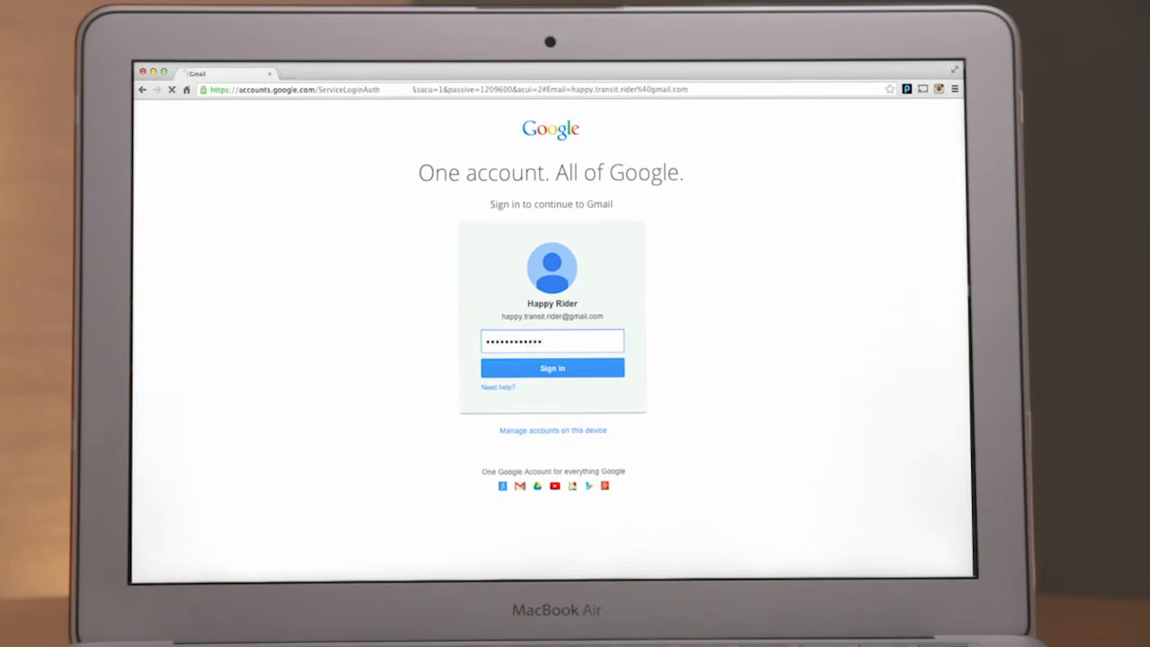
Submit the password to sign in and reach the empty Gmail inbox.
click(552, 367)
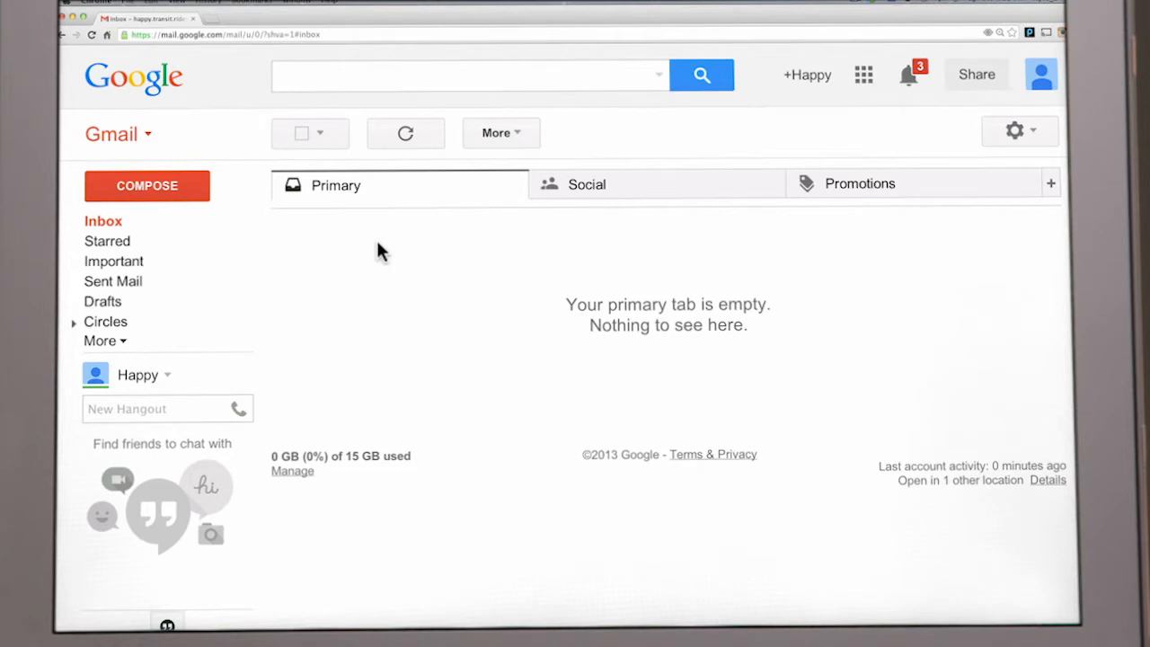
mouse_move(198, 196)
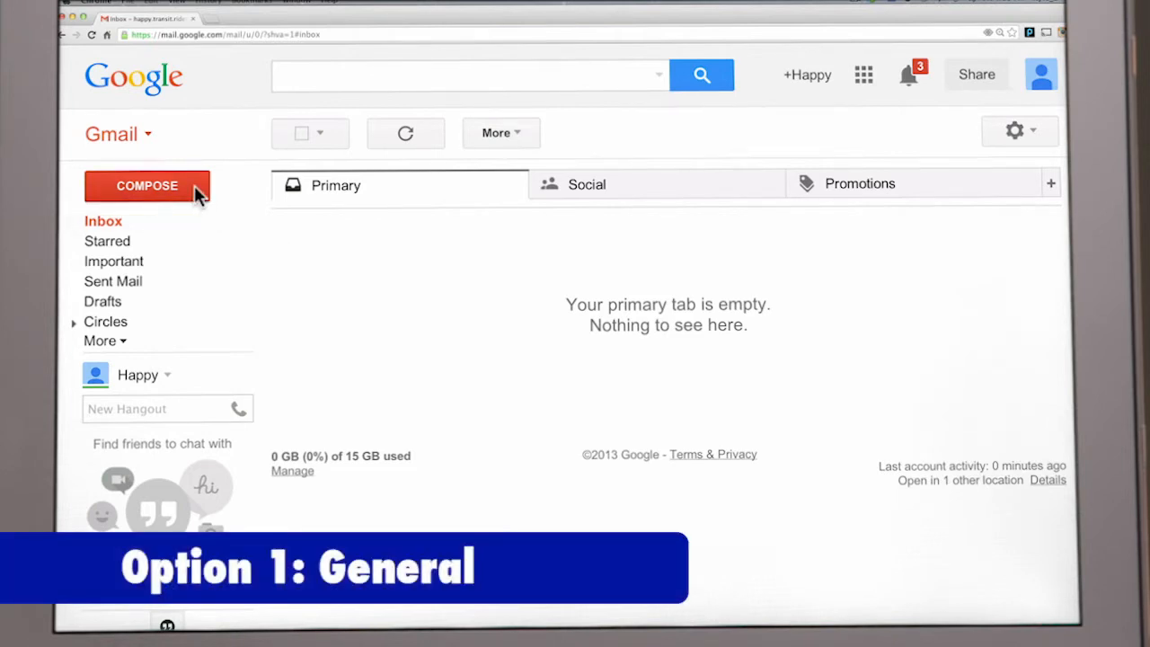
click(147, 185)
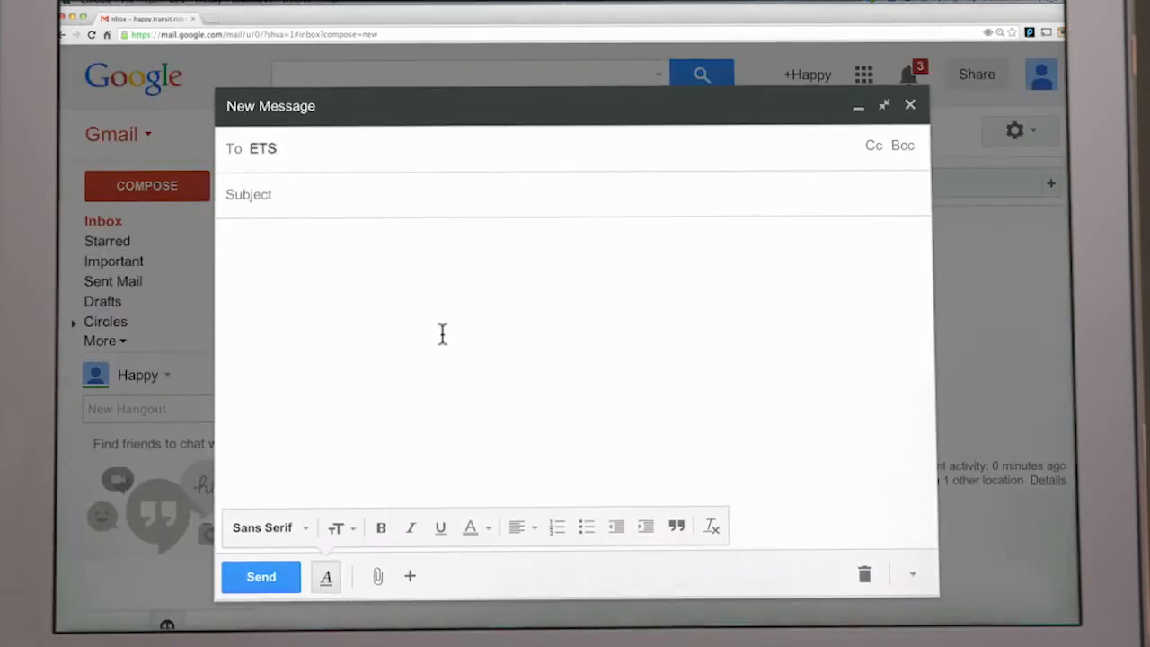
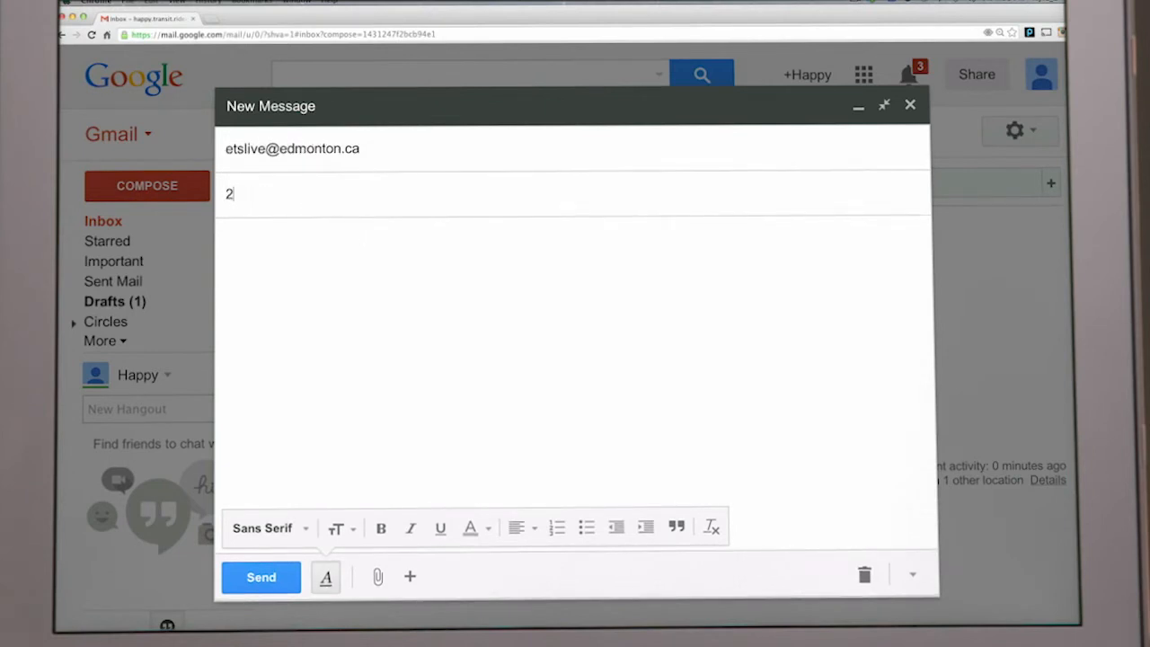
text(002)
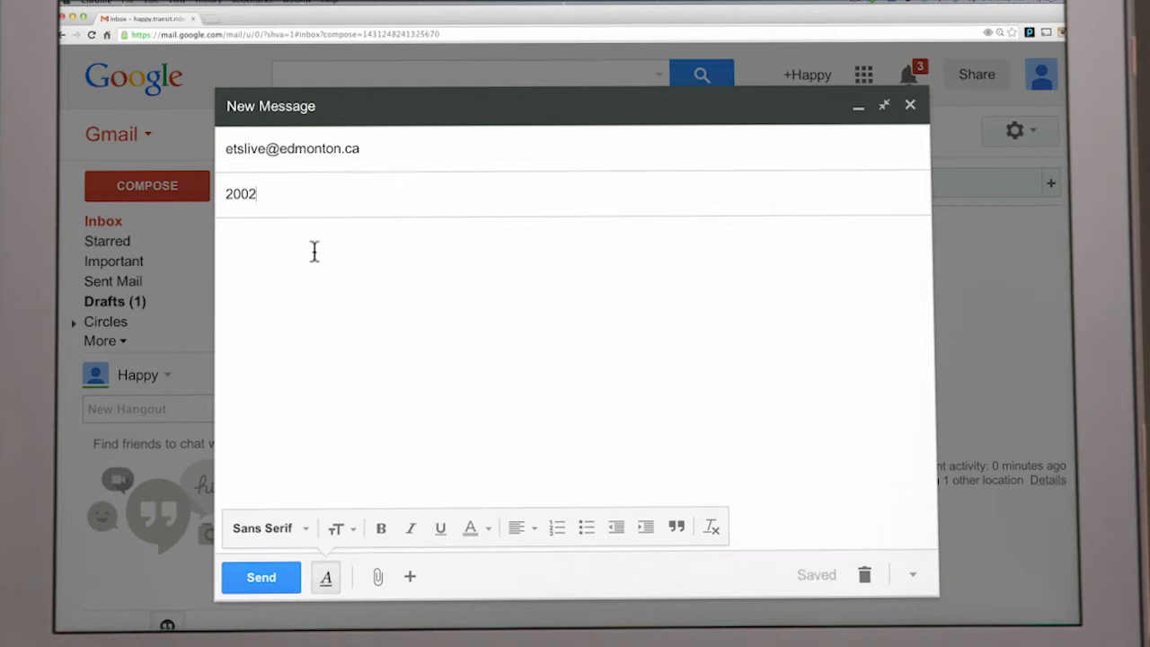
mouse_move(306, 265)
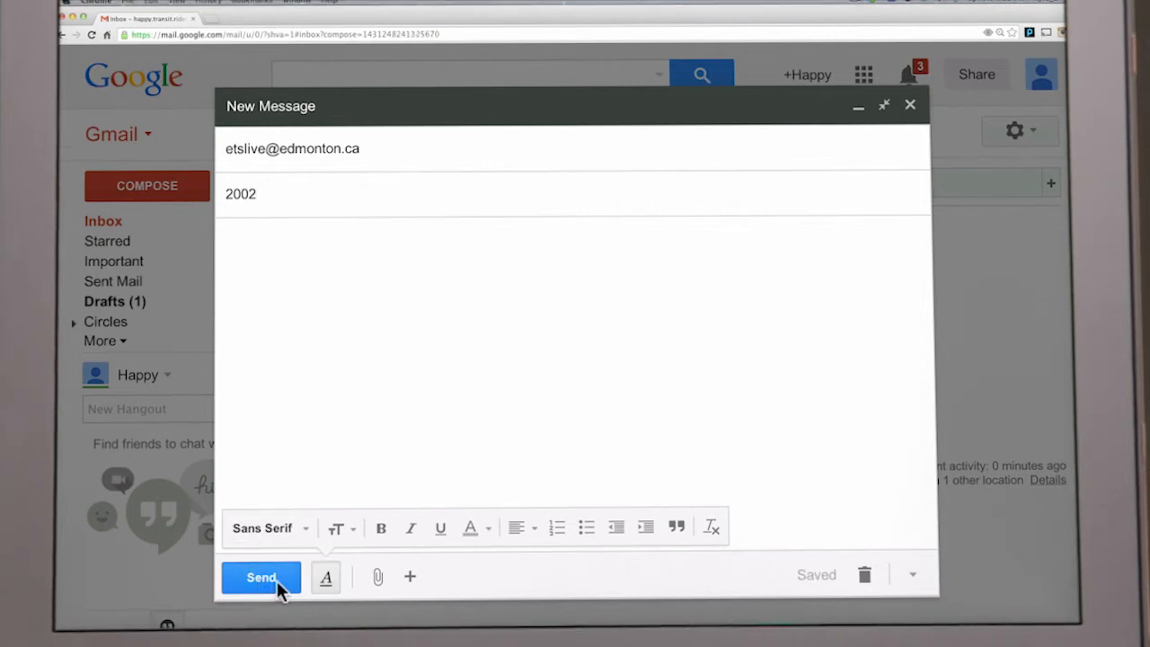
click(261, 576)
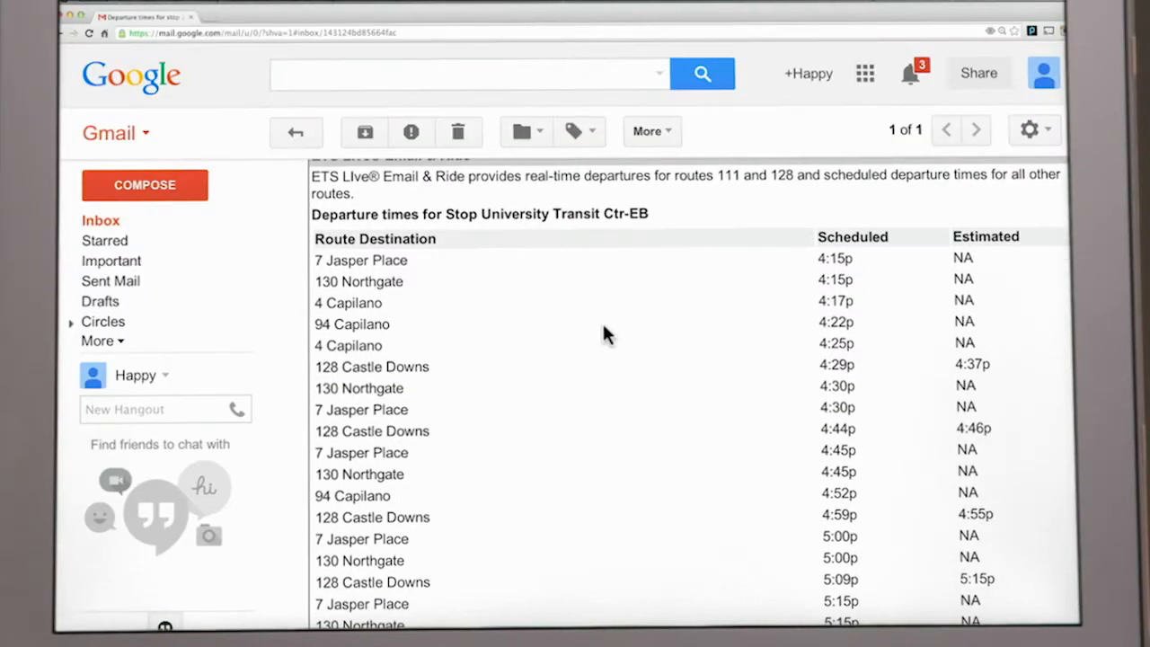
Scroll through the University Transit Ctr-EB departure times table in the reply.
scroll(down, 3)
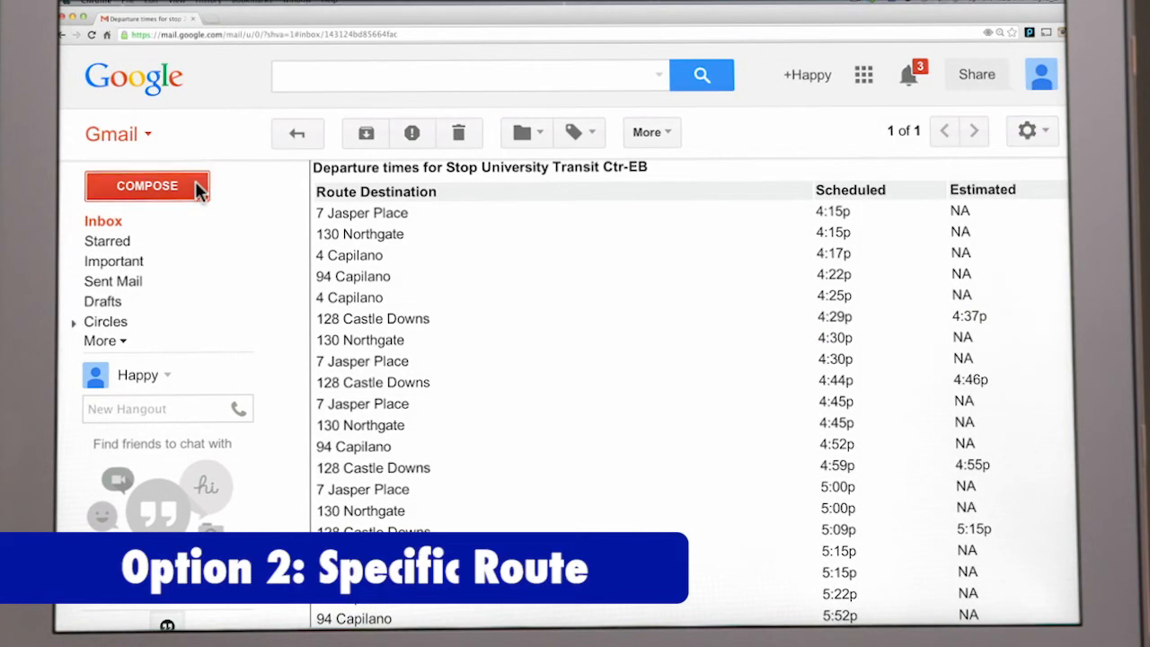
click(147, 185)
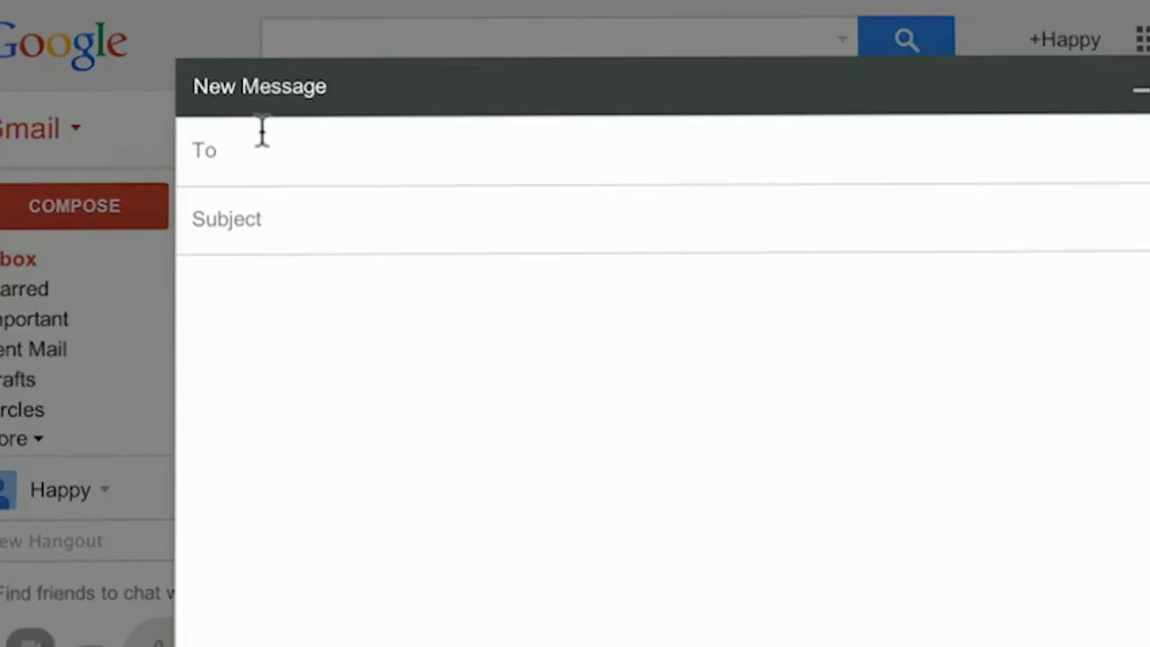
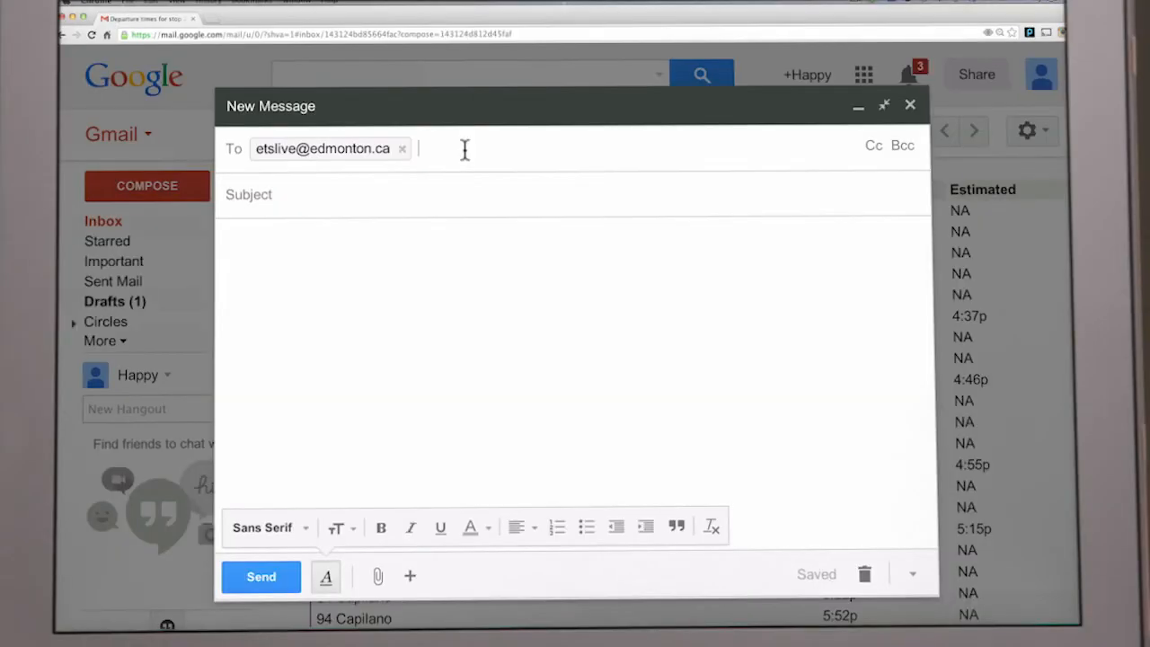
text(2002)
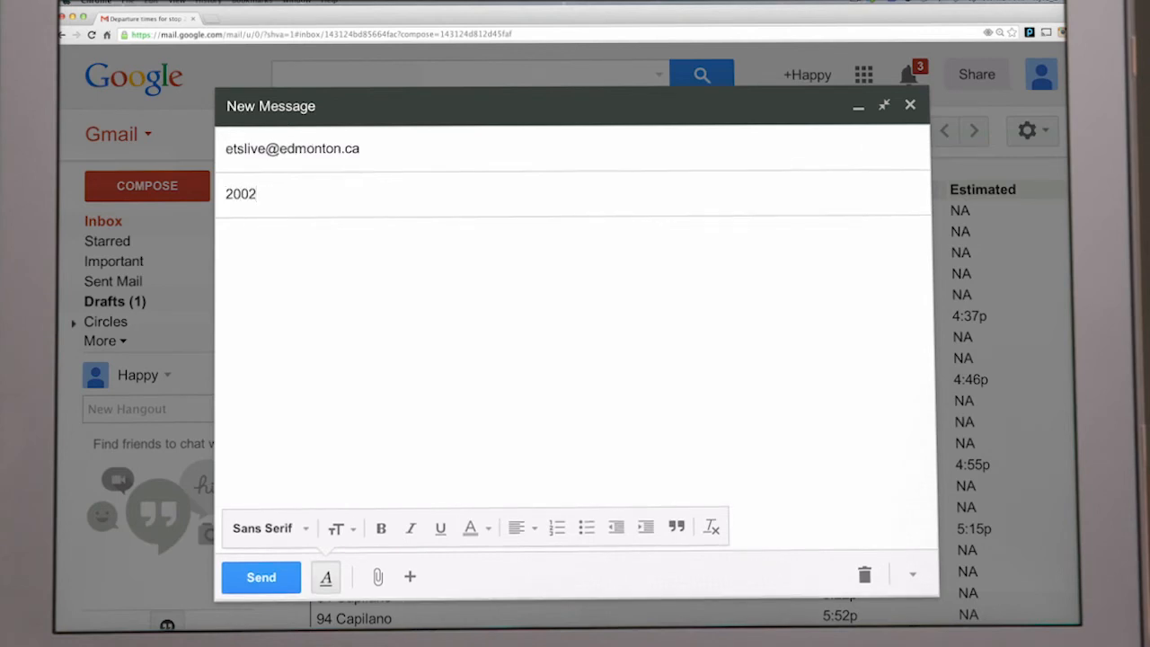
text(128)
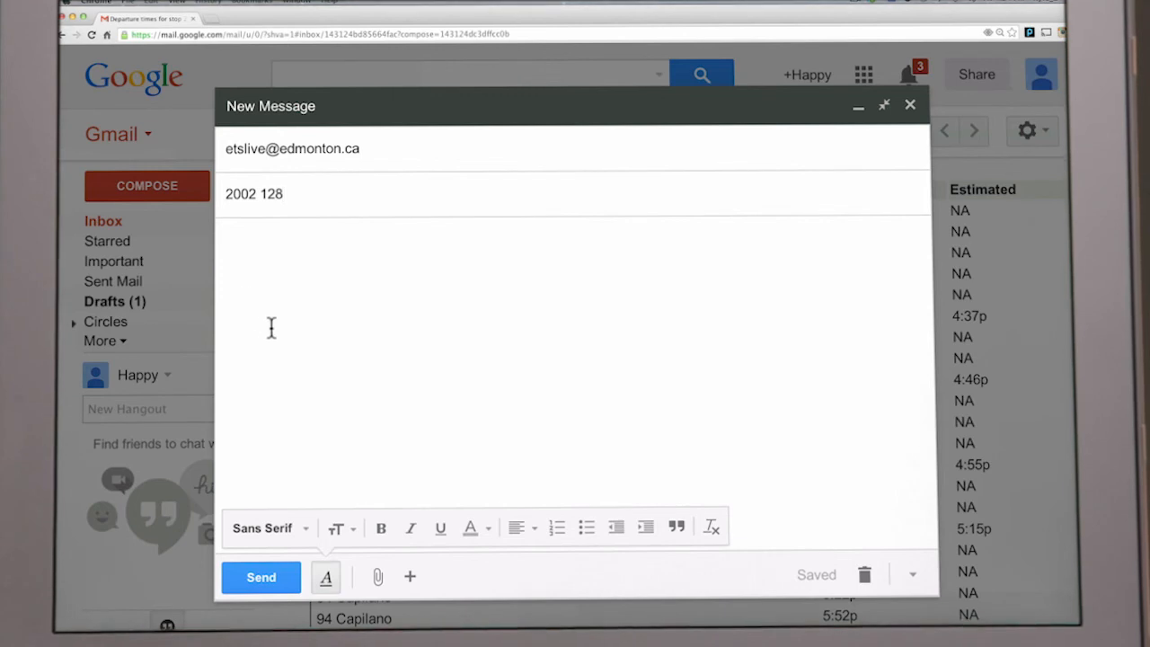
mouse_move(284, 440)
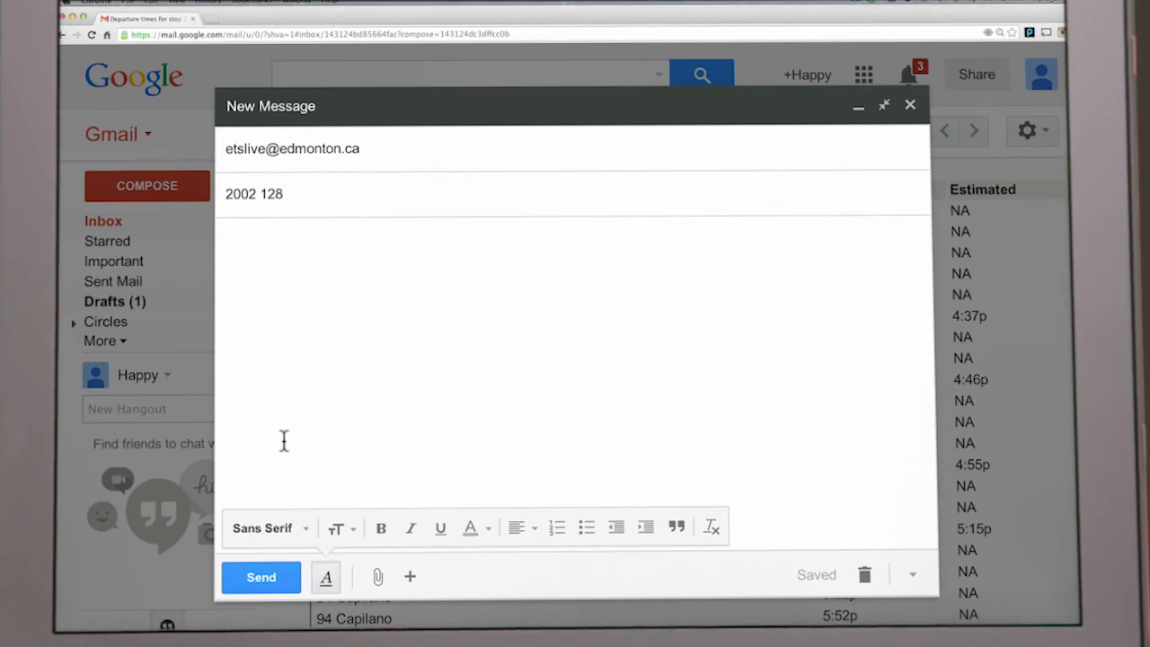
click(261, 577)
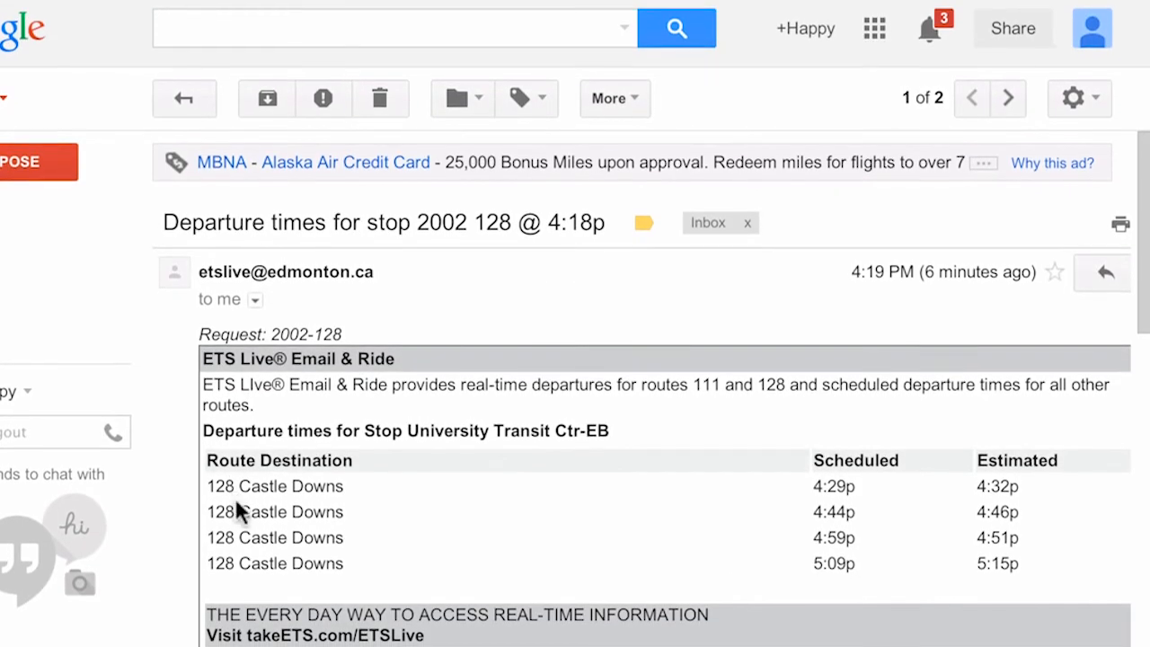
Scroll the reply to view the four route 128 Castle Downs departures and estimates.
scroll(down, 3)
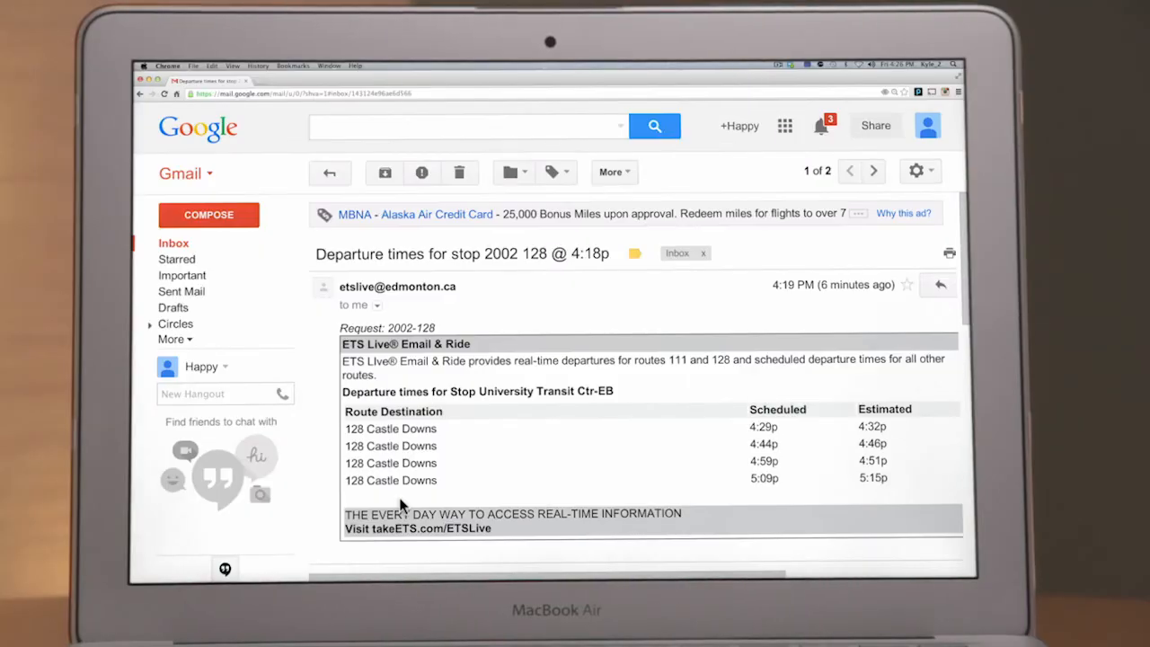
mouse_move(456, 414)
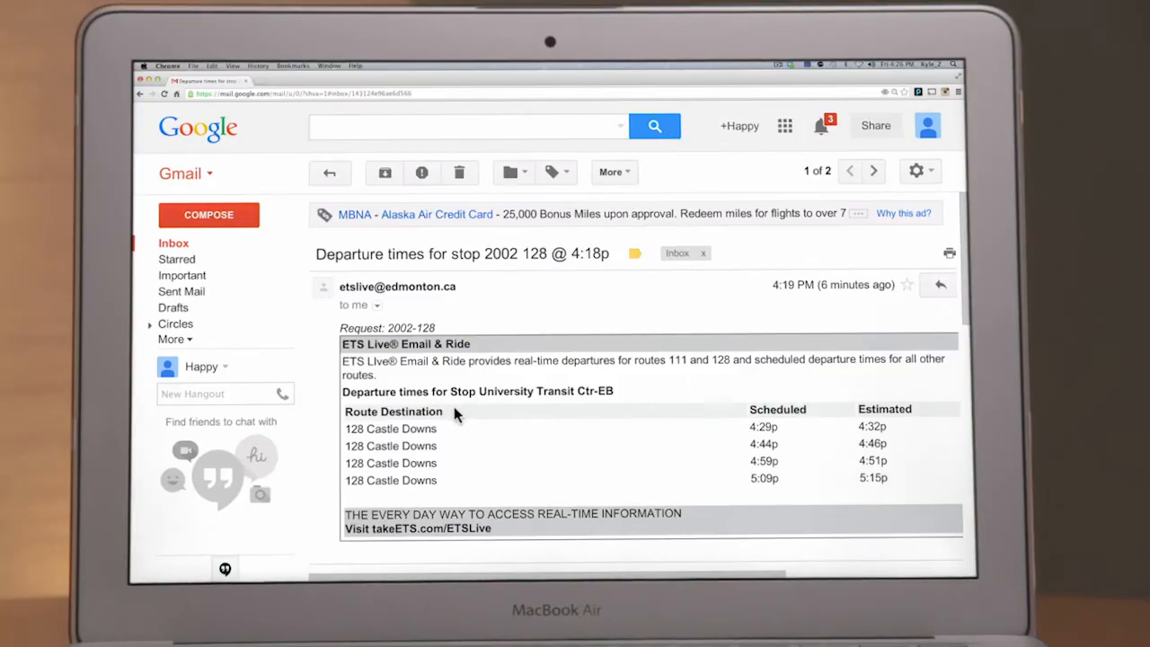
mouse_move(449, 485)
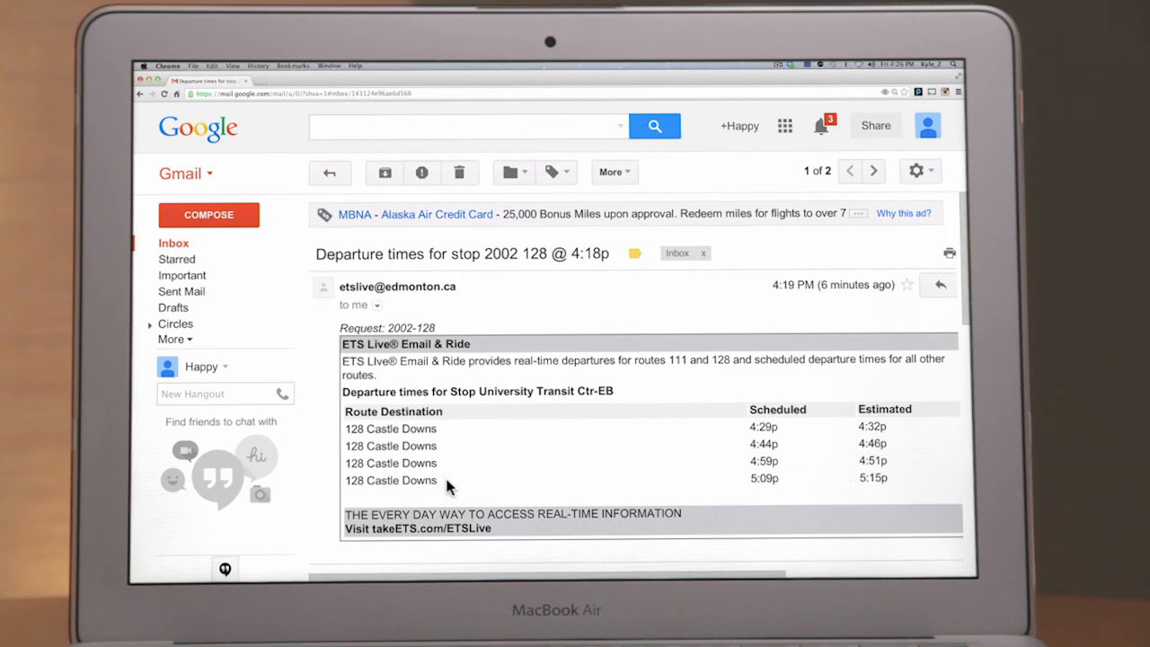